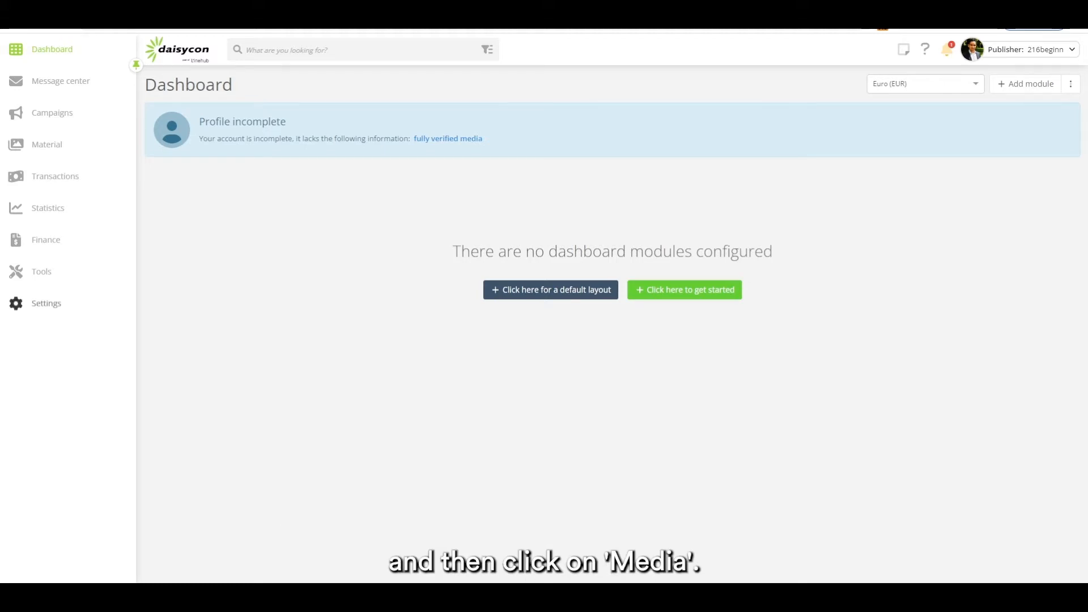
# View the Settings > Media list and start verifying the unverified Daisycon website media.
pyautogui.click(54, 137)
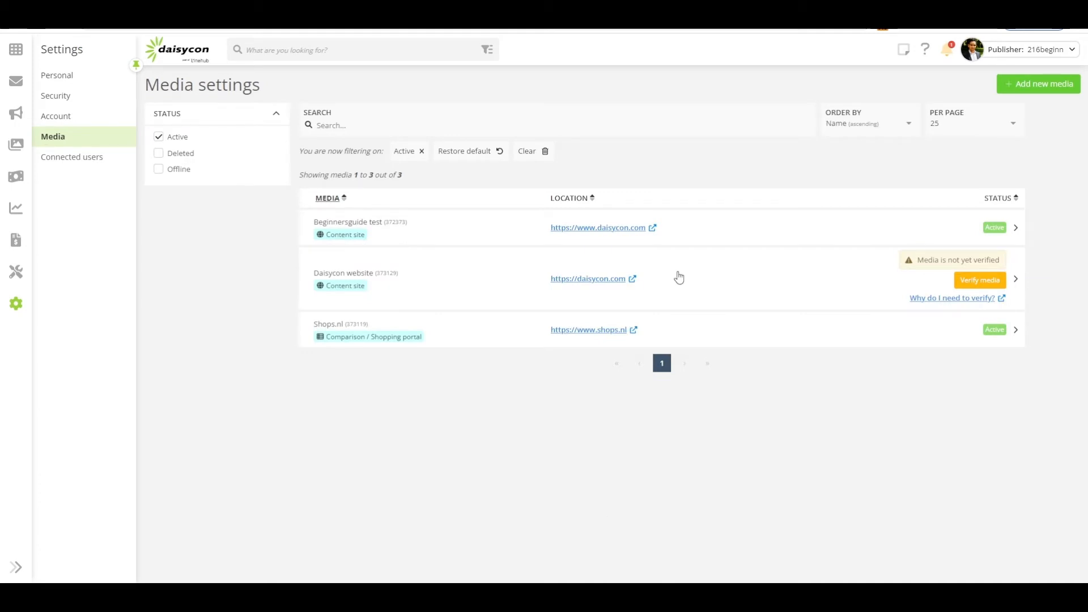
pyautogui.click(979, 280)
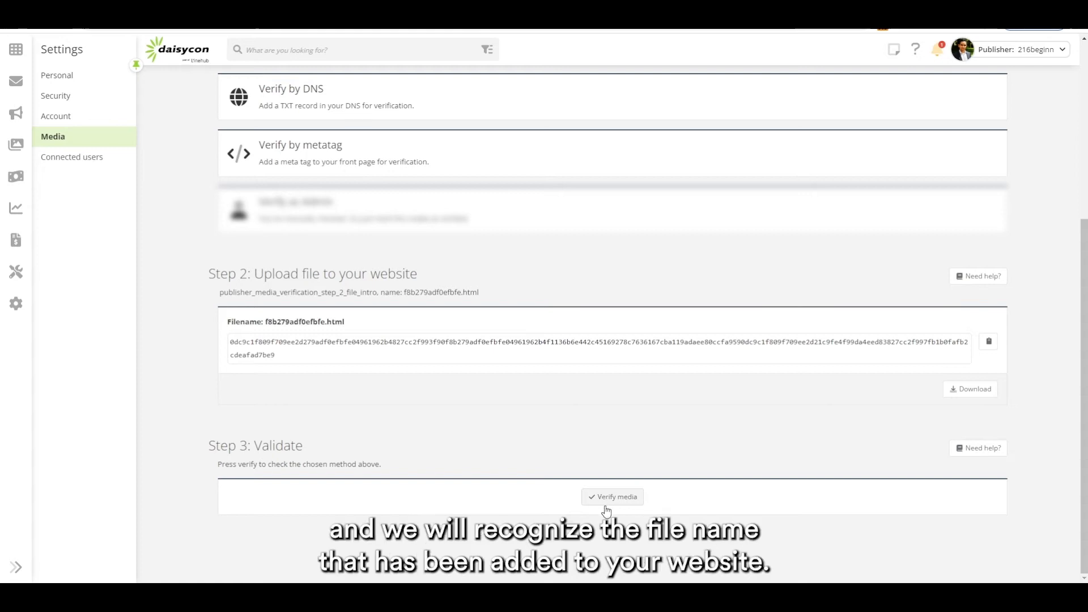
pyautogui.moveTo(507, 423)
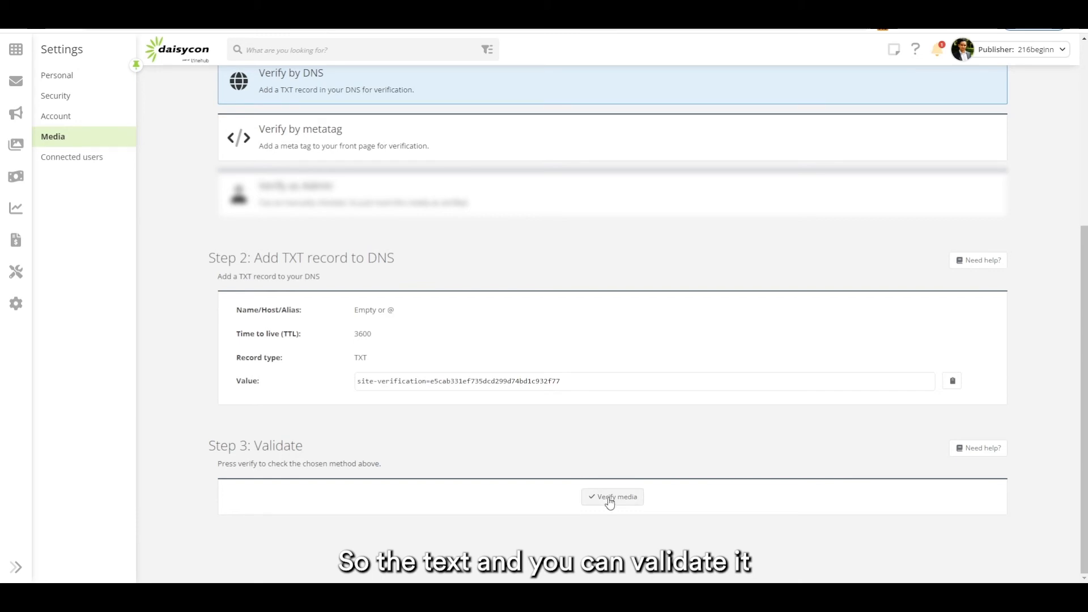
pyautogui.moveTo(438, 475)
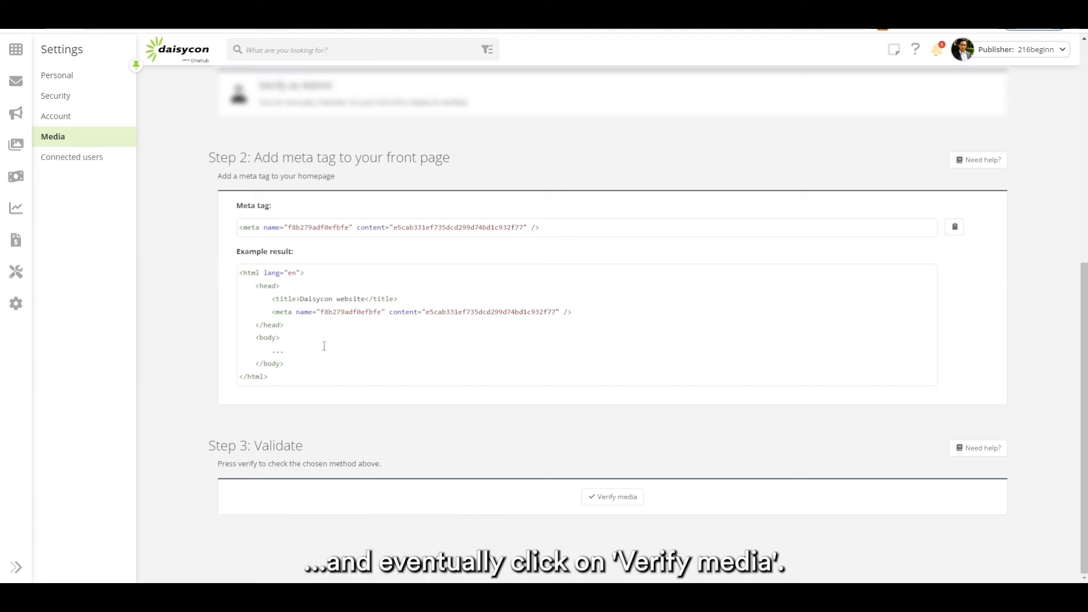
pyautogui.moveTo(484, 379)
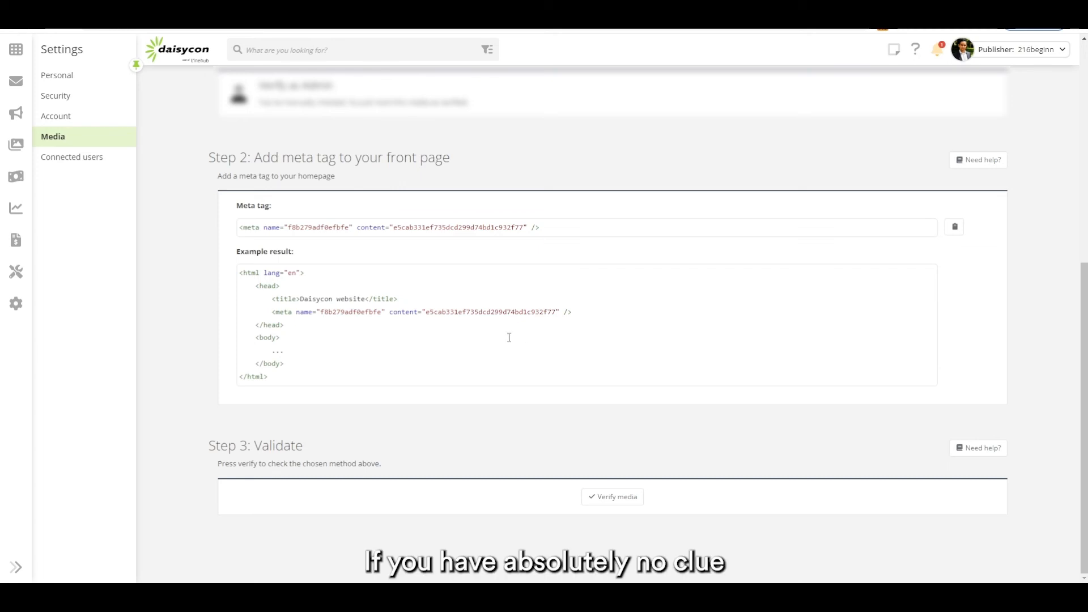
# Scroll up to bring the file, DNS and meta tag verification methods into view together.
pyautogui.scroll(3)
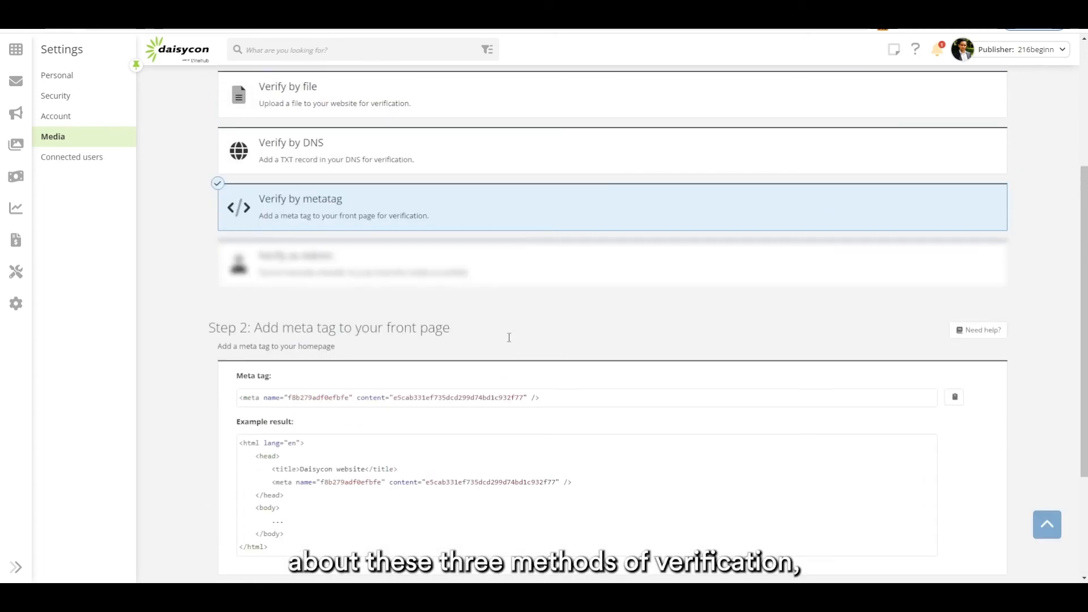
pyautogui.moveTo(509, 342)
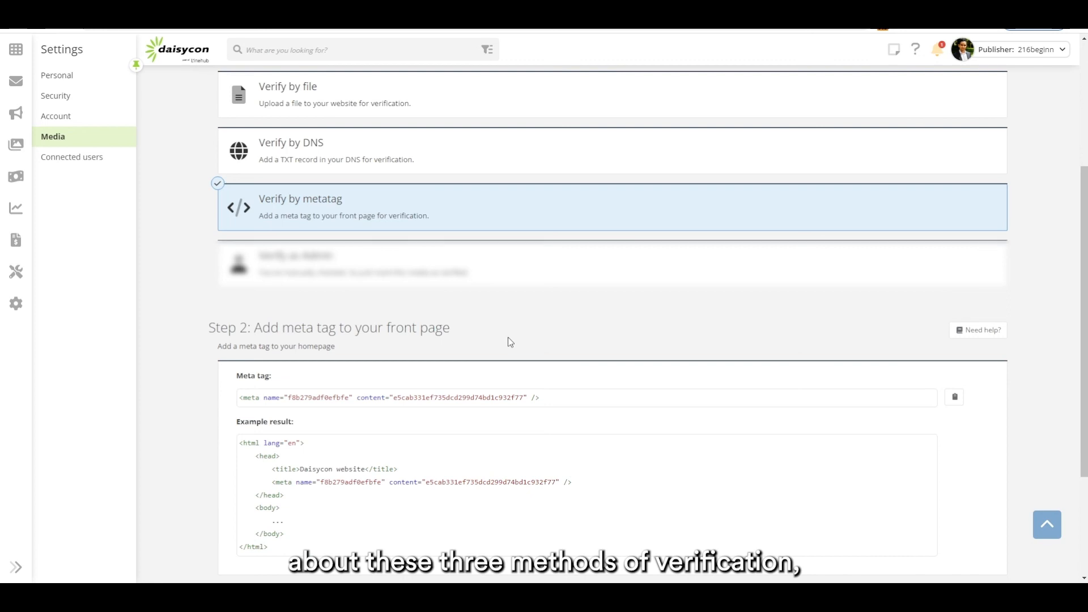